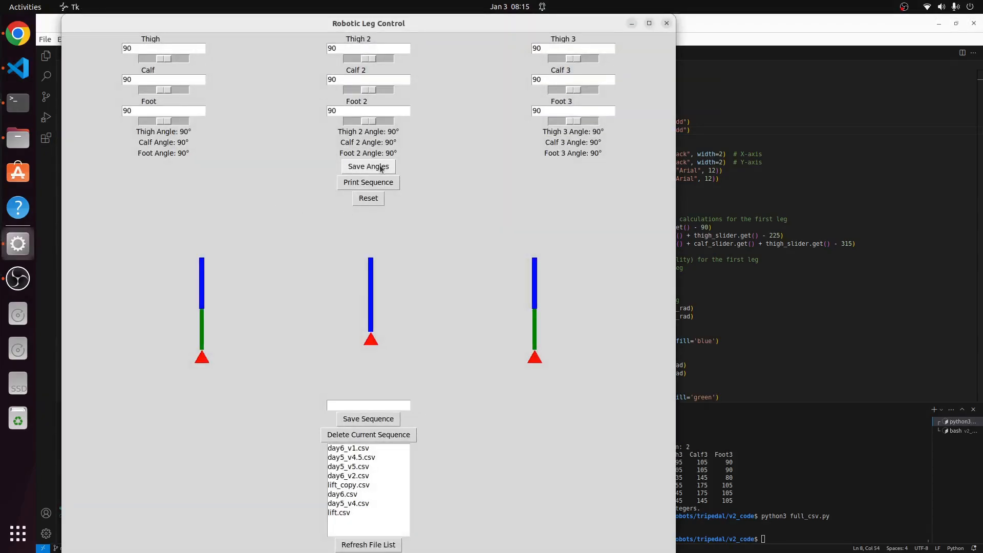
Step: Bend the first and third legs with the joint sliders and print the recorded angle sequence
left_click_drag(370, 90, 386, 91)
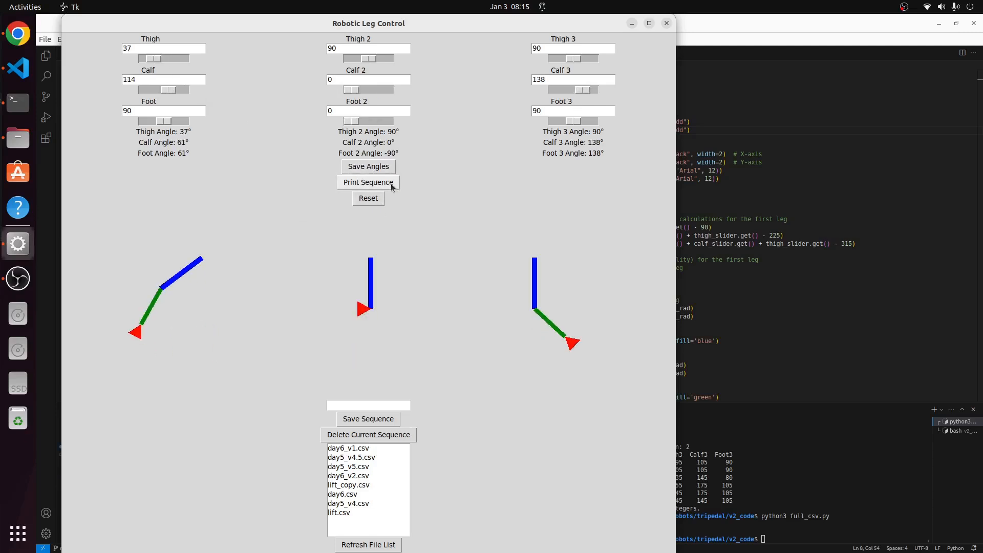
left_click(367, 182)
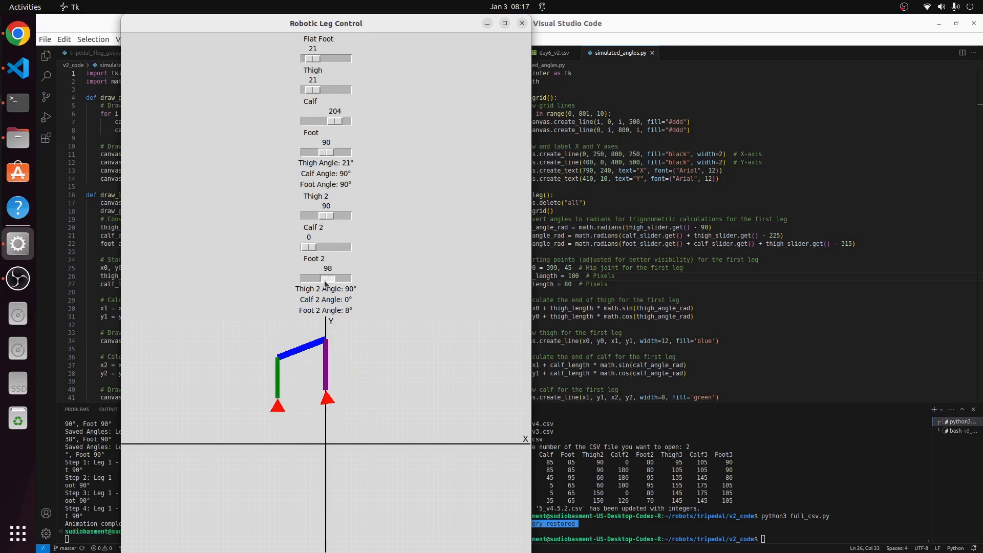
Step: Lower the Foot 2 slider to 53 so the second leg's foot tilts to -37°
left_click_drag(326, 277, 317, 278)
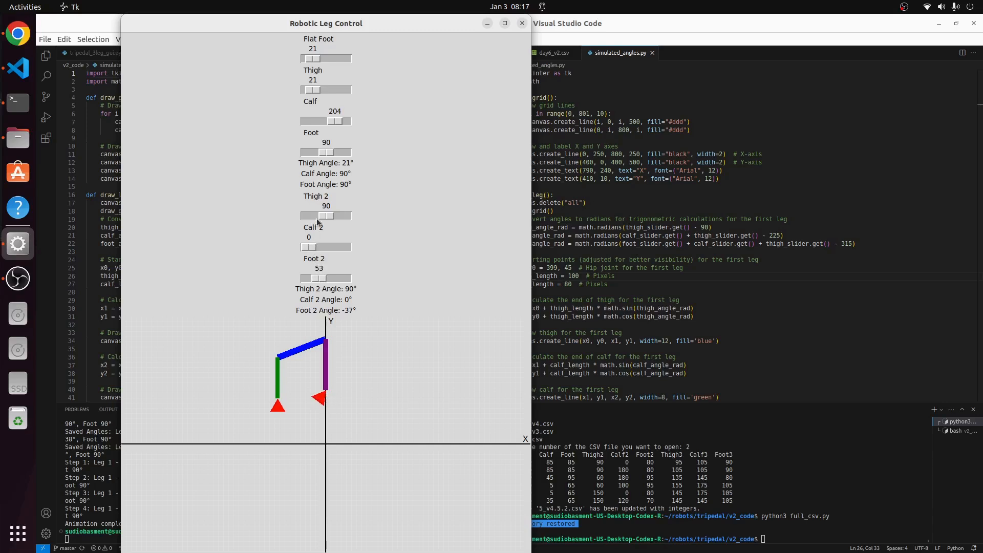